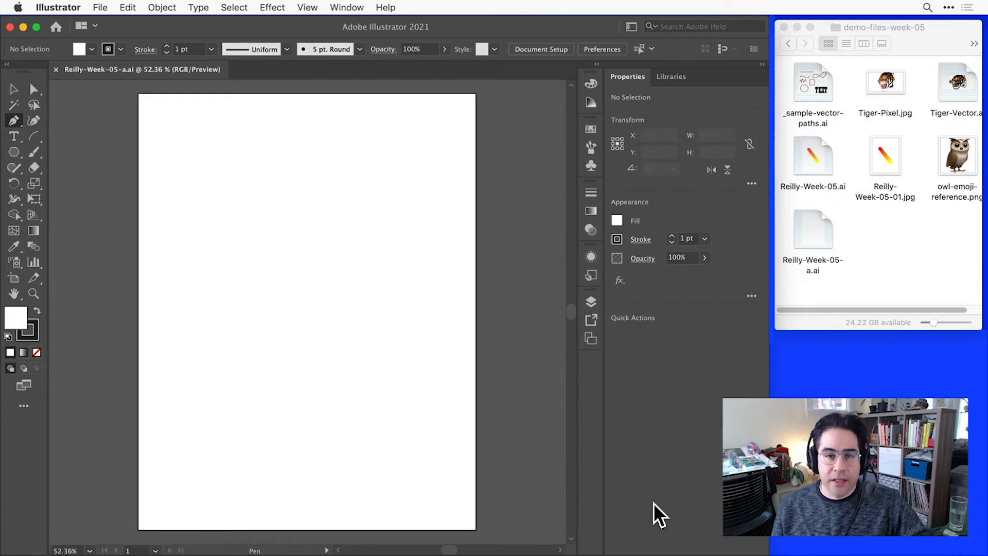
# Step: Preview the owl-emoji-reference.png image before returning to the Illustrator document
pyautogui.click(957, 158)
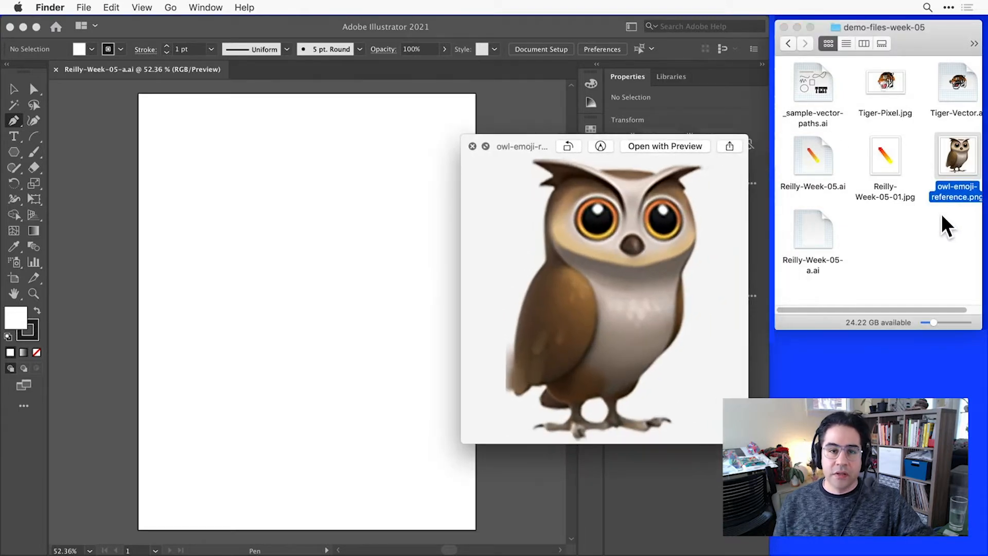
pyautogui.click(473, 145)
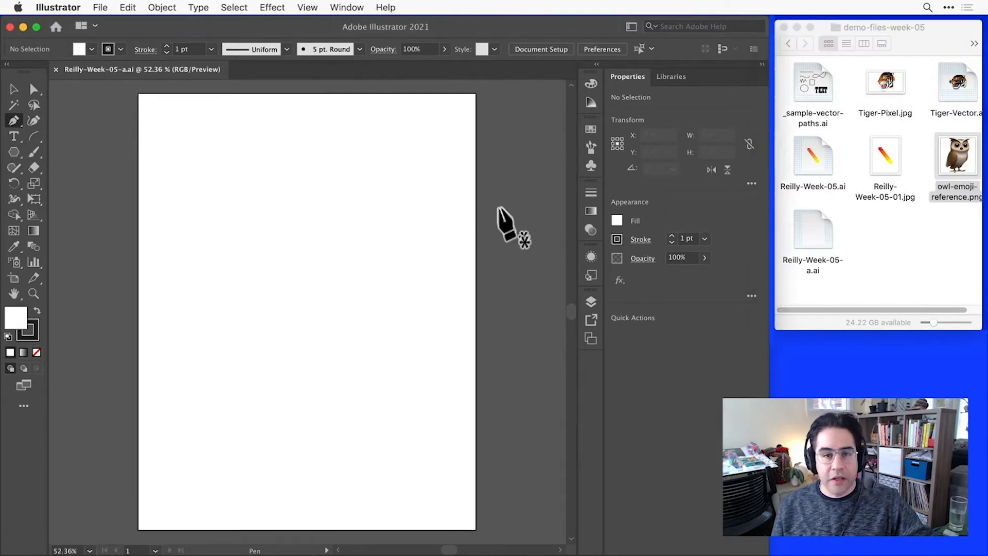
pyautogui.click(99, 6)
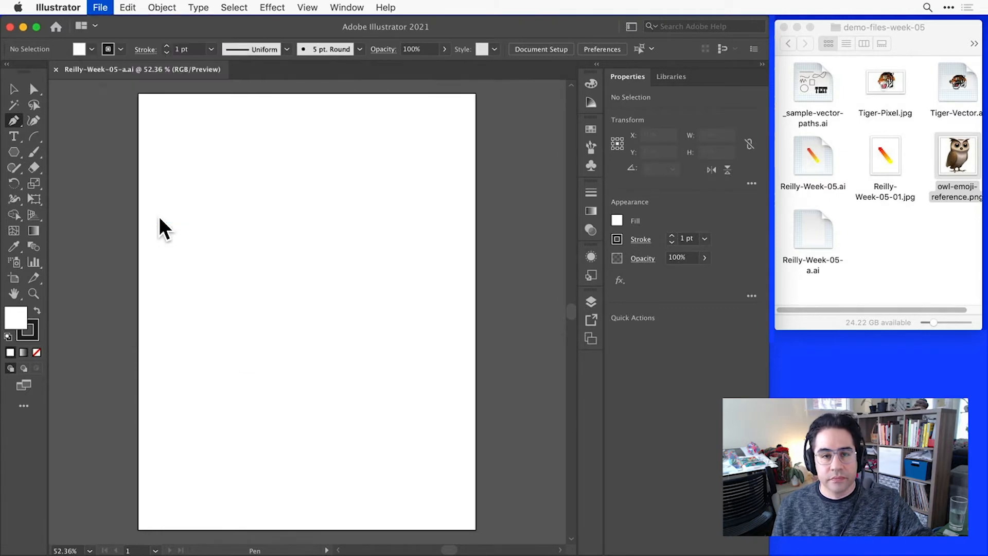
# Step: Place owl-emoji-reference.png as an embedded image with Link left unchecked
pyautogui.click(99, 6)
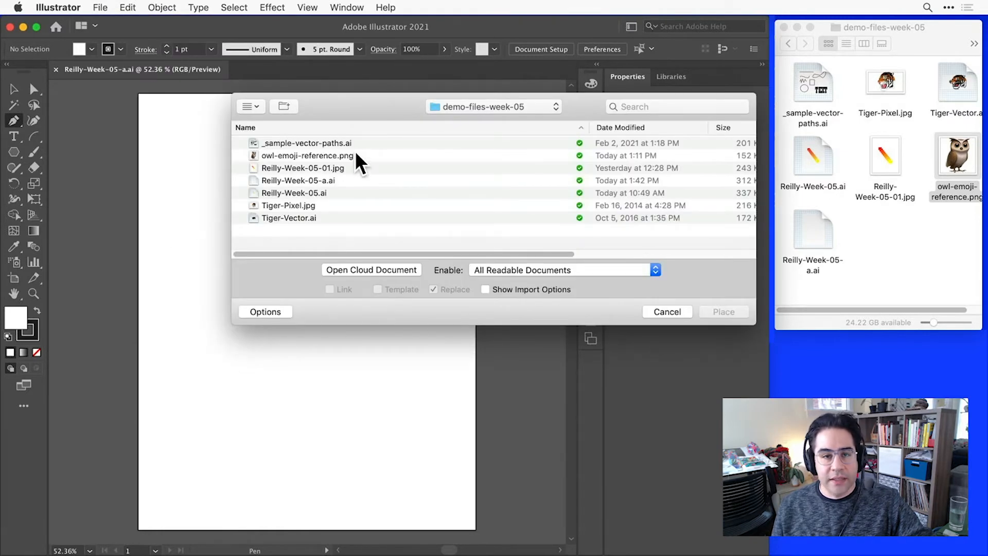
pyautogui.click(306, 155)
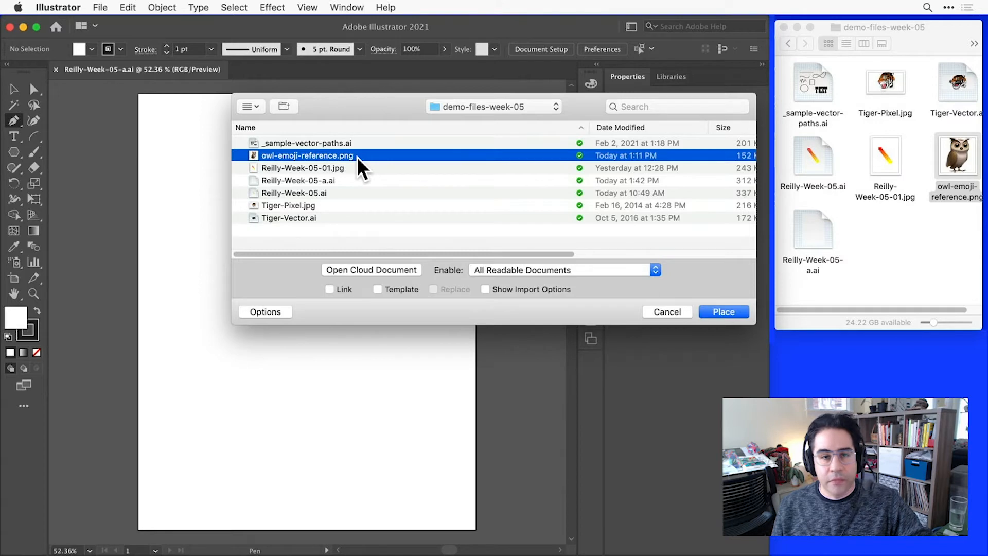
pyautogui.moveTo(328, 306)
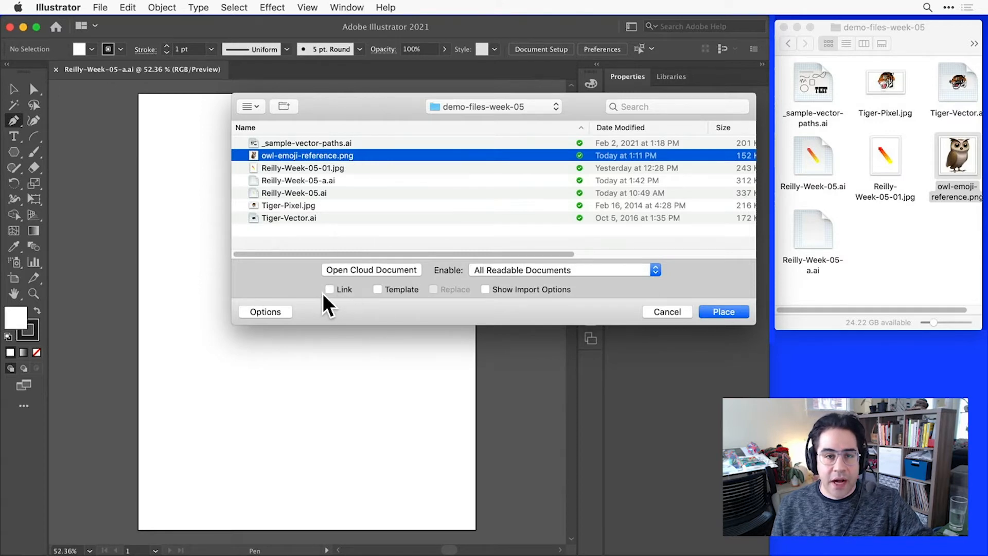
pyautogui.moveTo(350, 304)
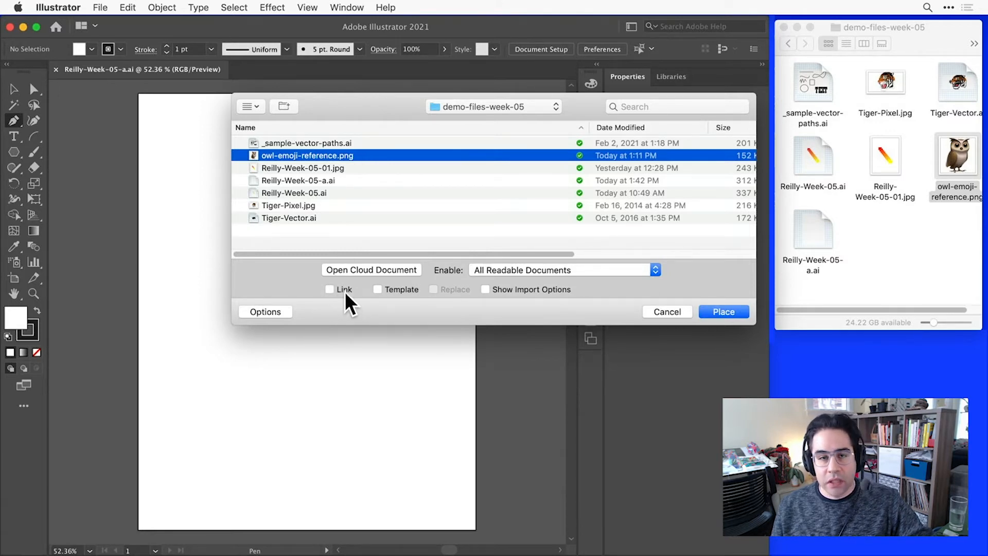
pyautogui.moveTo(329, 305)
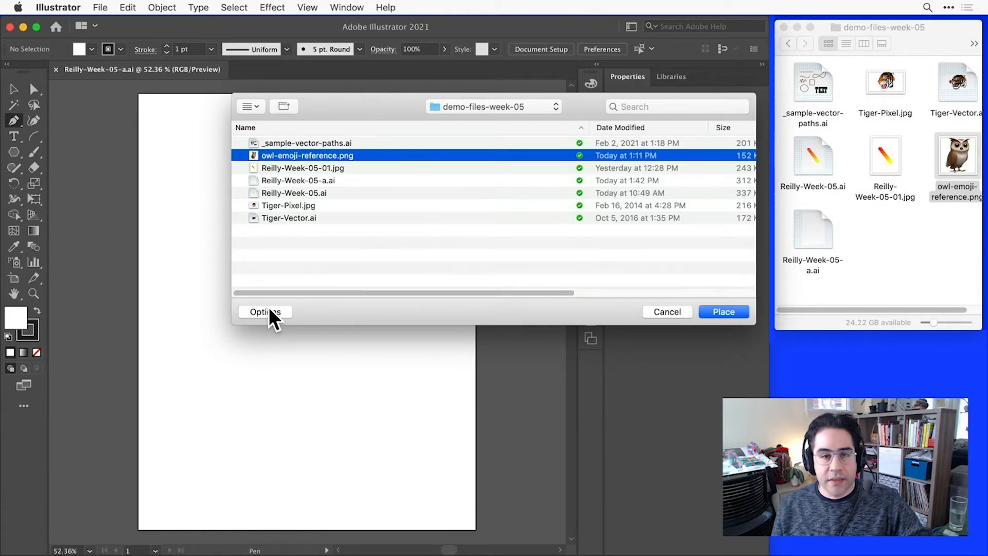
pyautogui.click(264, 312)
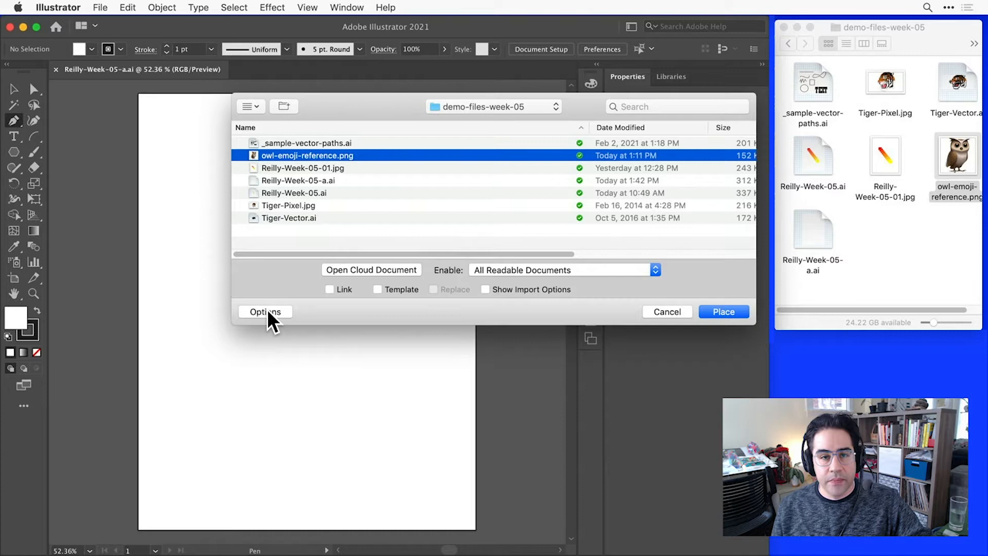
pyautogui.moveTo(281, 318)
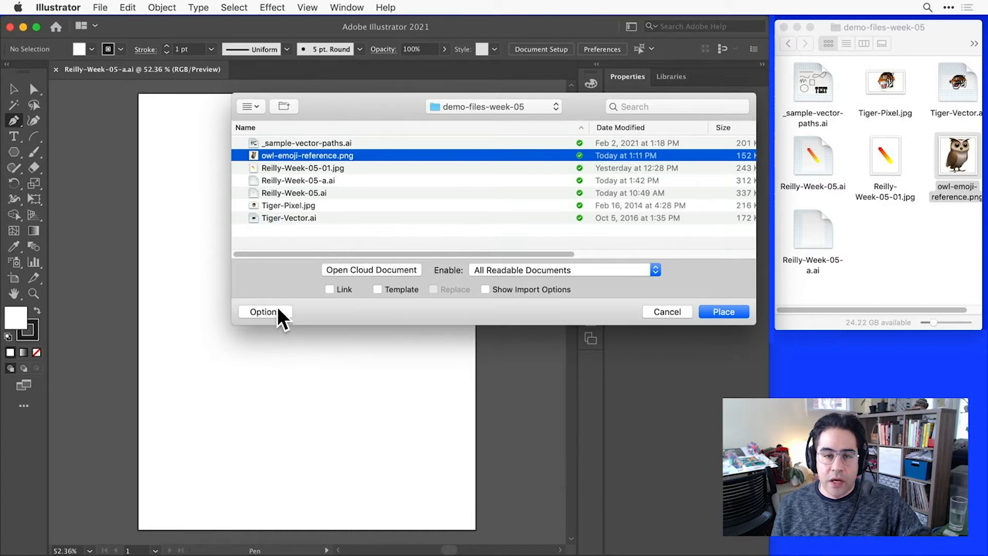
pyautogui.moveTo(362, 309)
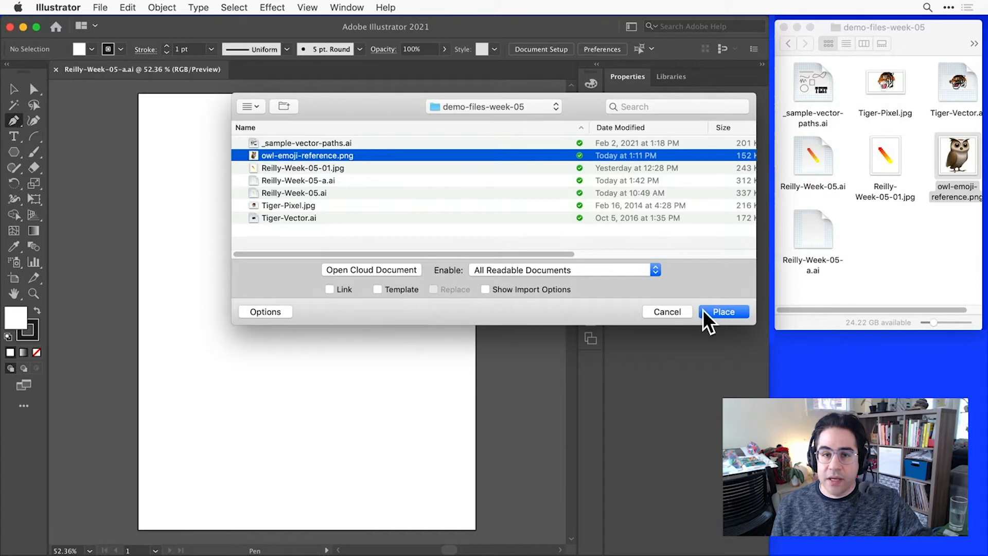
pyautogui.click(723, 311)
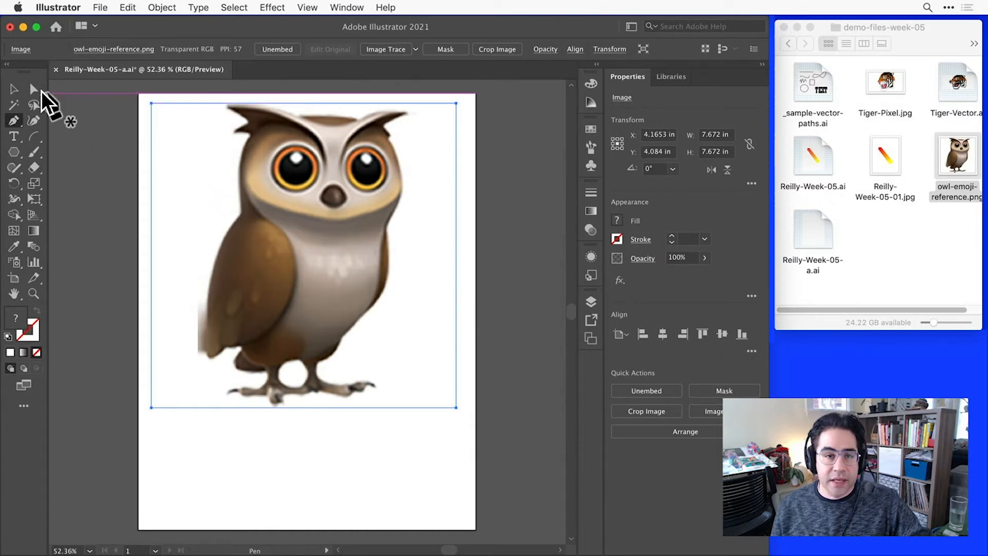
# Step: Align the owl image to the page's top-left and scale it to 8.5 by 8.5 inches
pyautogui.click(14, 89)
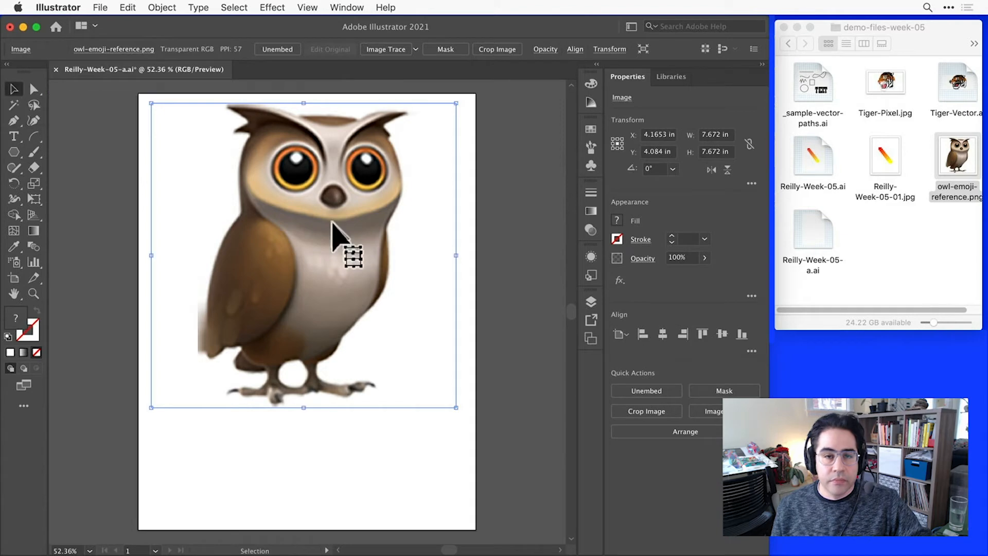
pyautogui.moveTo(340, 239); pyautogui.dragTo(346, 274)
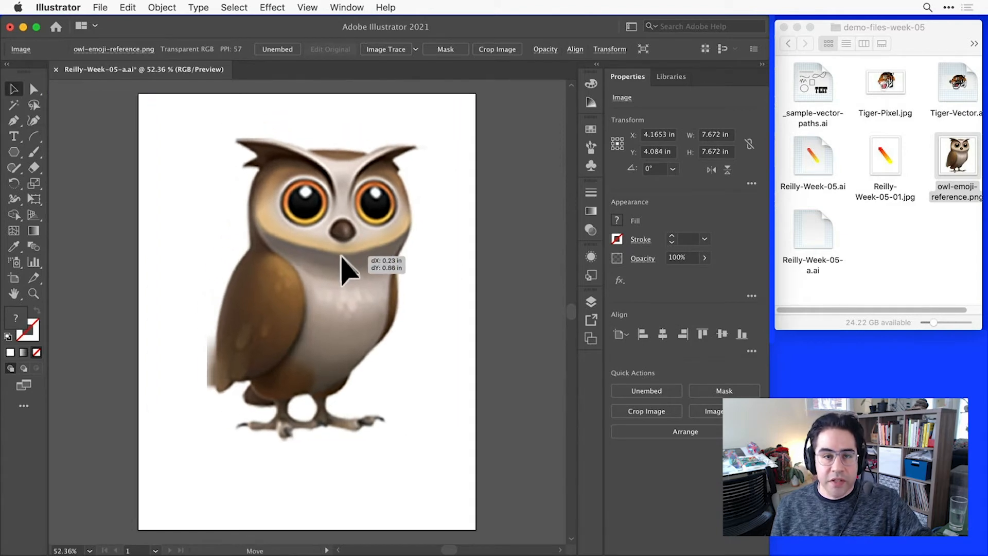
pyautogui.moveTo(344, 272); pyautogui.dragTo(328, 246)
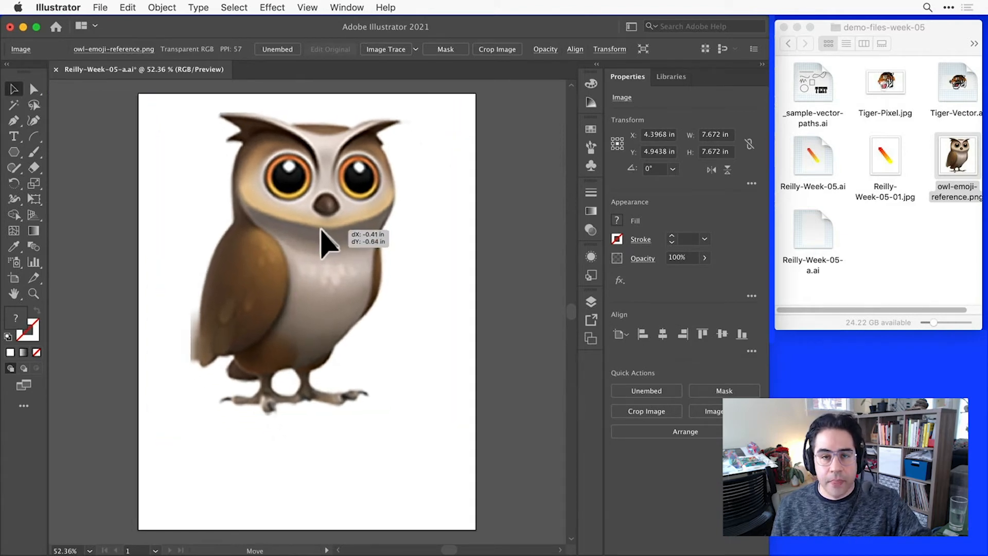
pyautogui.moveTo(325, 246); pyautogui.dragTo(315, 227)
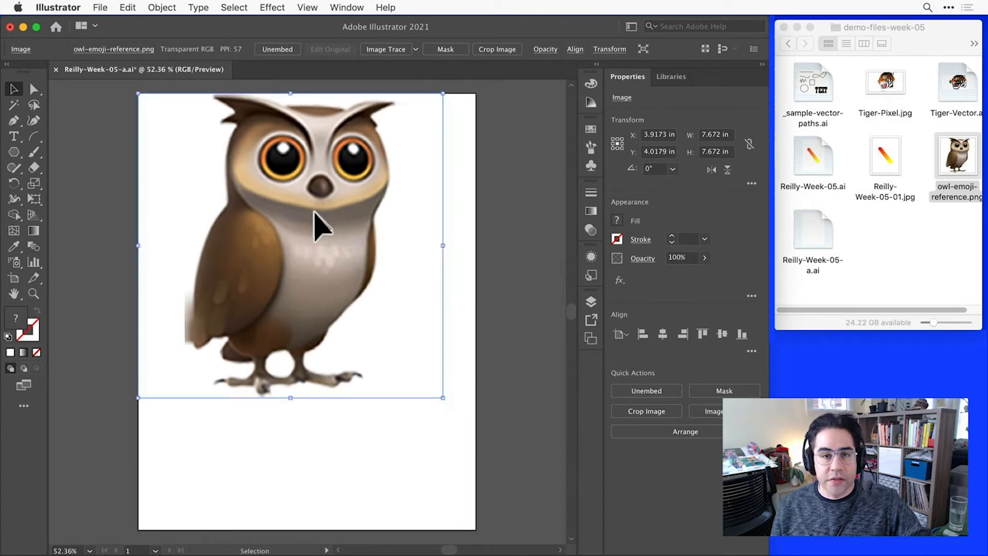
pyautogui.moveTo(442, 397); pyautogui.dragTo(454, 416)
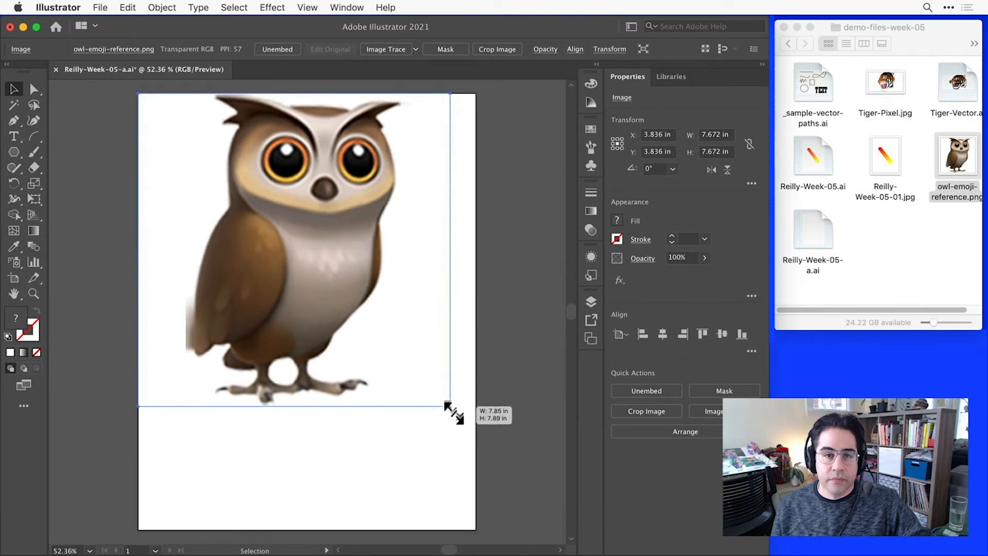
pyautogui.moveTo(454, 414); pyautogui.dragTo(454, 430)
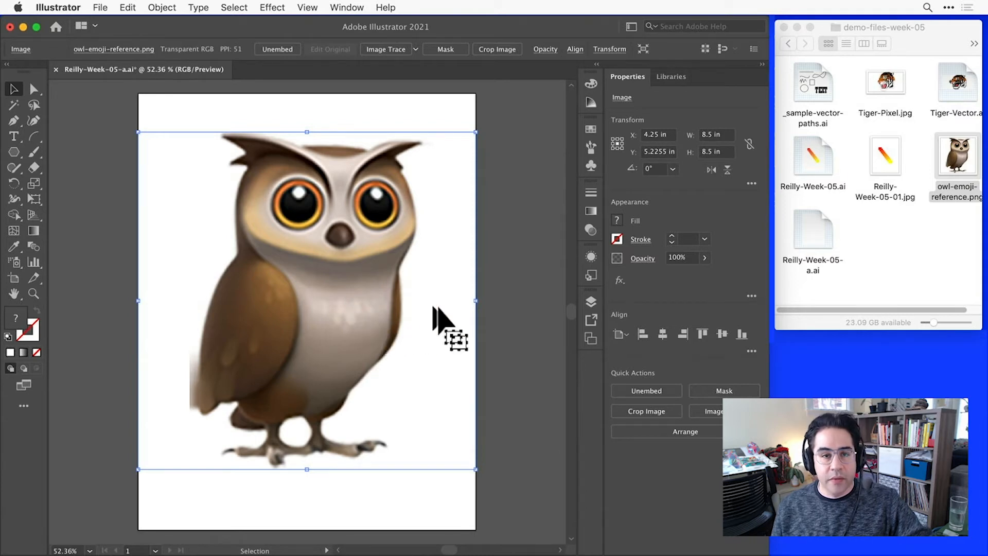
pyautogui.moveTo(591, 301)
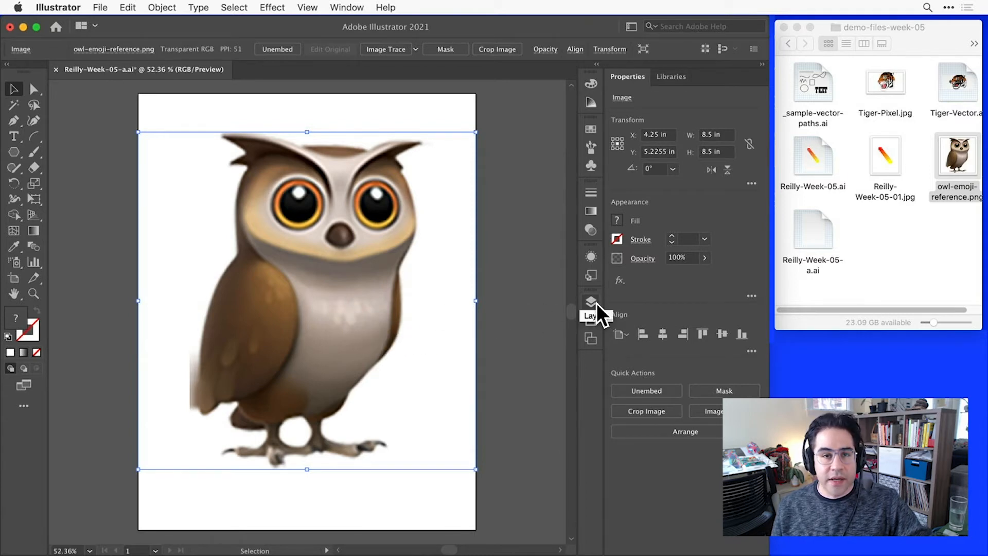
# Step: Rename Layer 1 to 'Reference' in the Layers panel
pyautogui.click(591, 302)
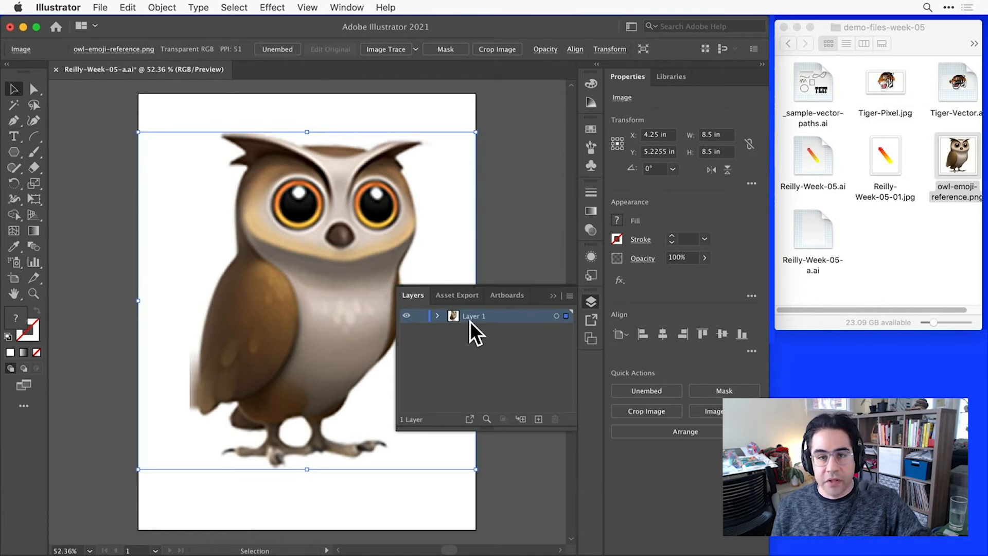
pyautogui.doubleClick(474, 315)
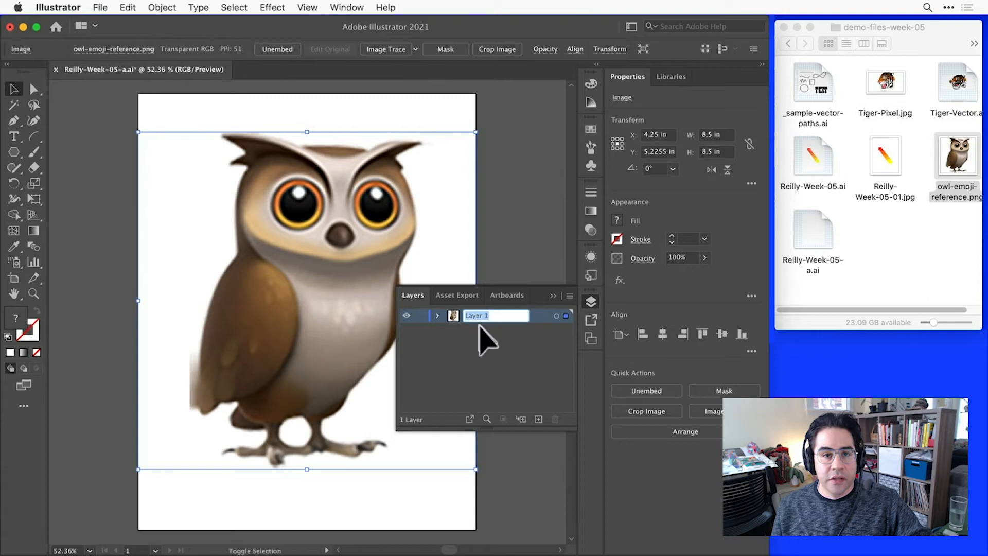
pyautogui.write('Reference')
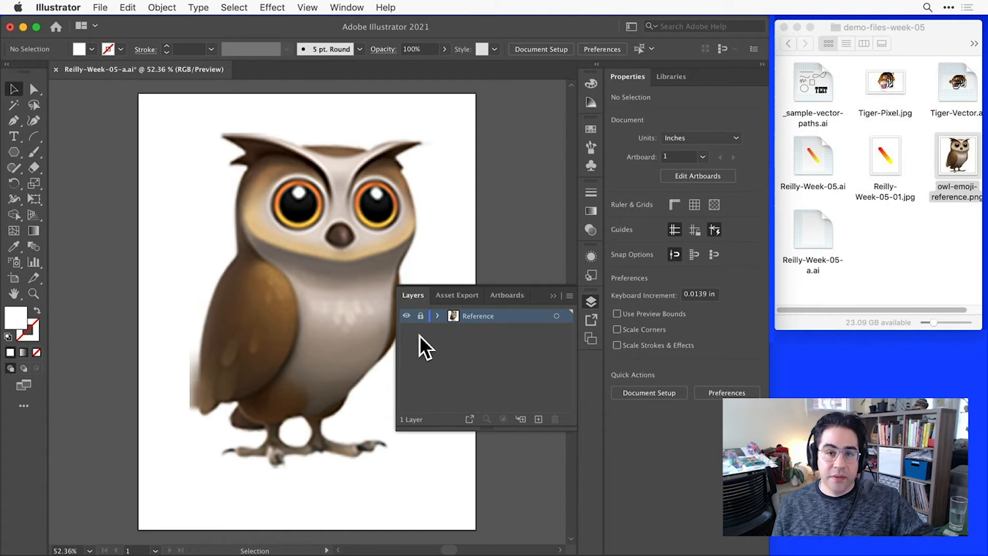
pyautogui.moveTo(450, 362)
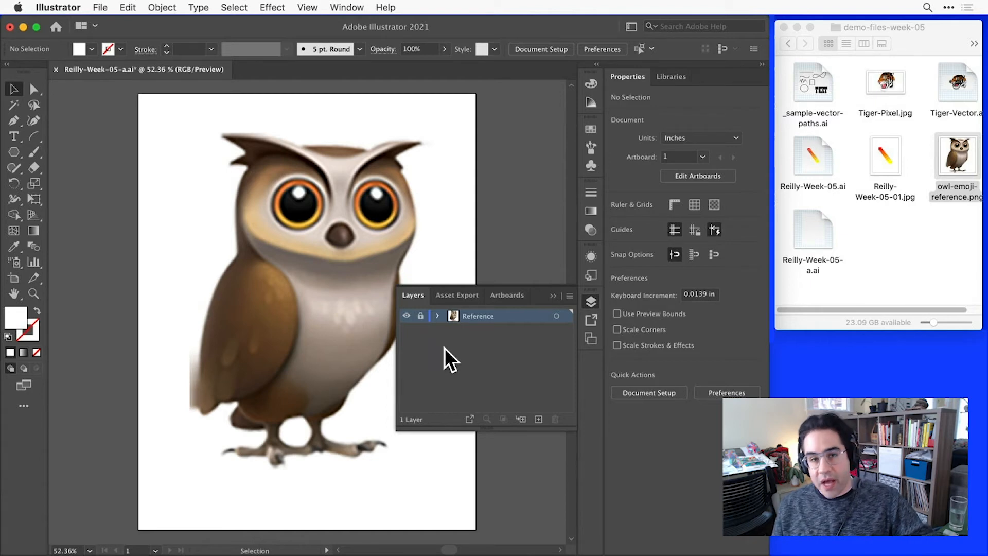
pyautogui.moveTo(538, 419)
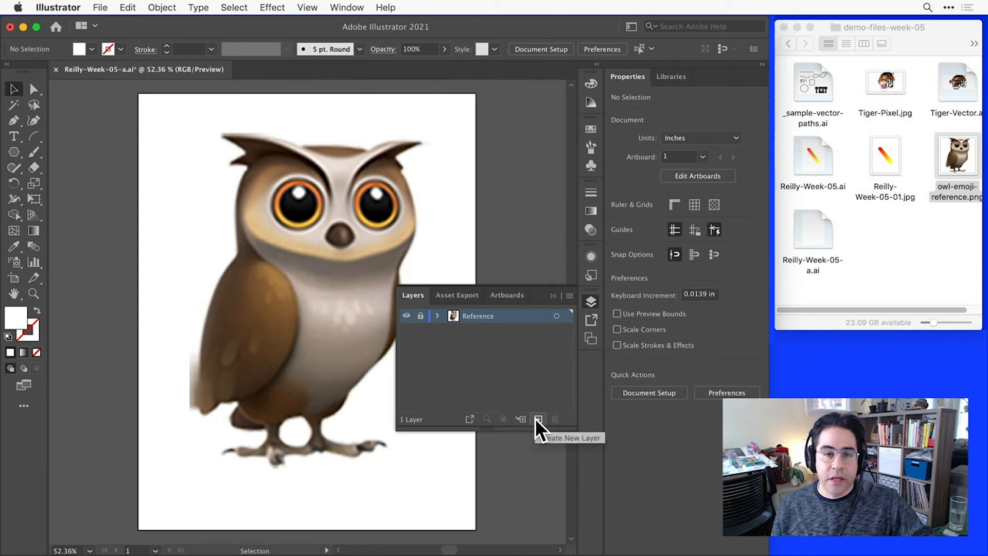
# Step: Create Layer 2 above Reference and rename it 'Shapes'
pyautogui.click(538, 419)
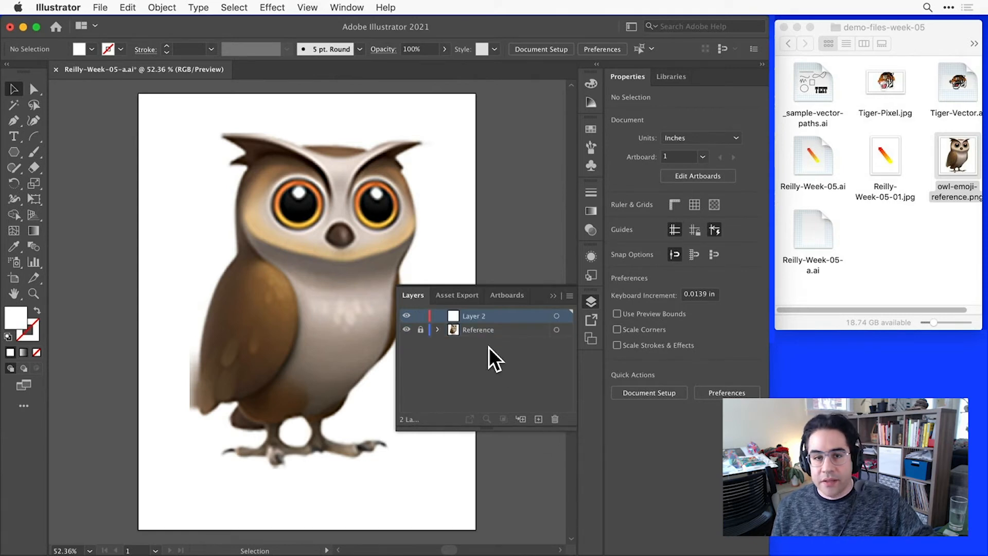
pyautogui.doubleClick(475, 315)
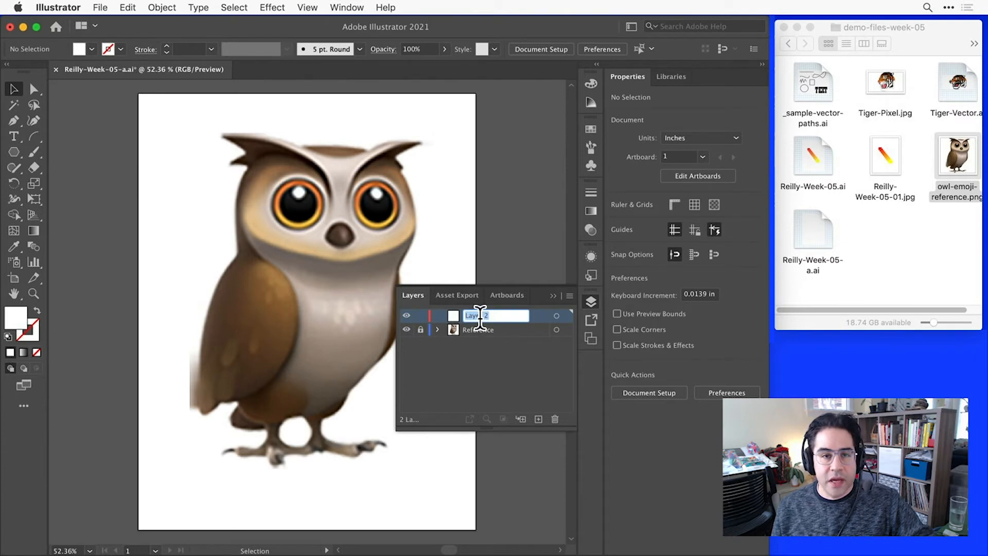
pyautogui.write('Shapes')
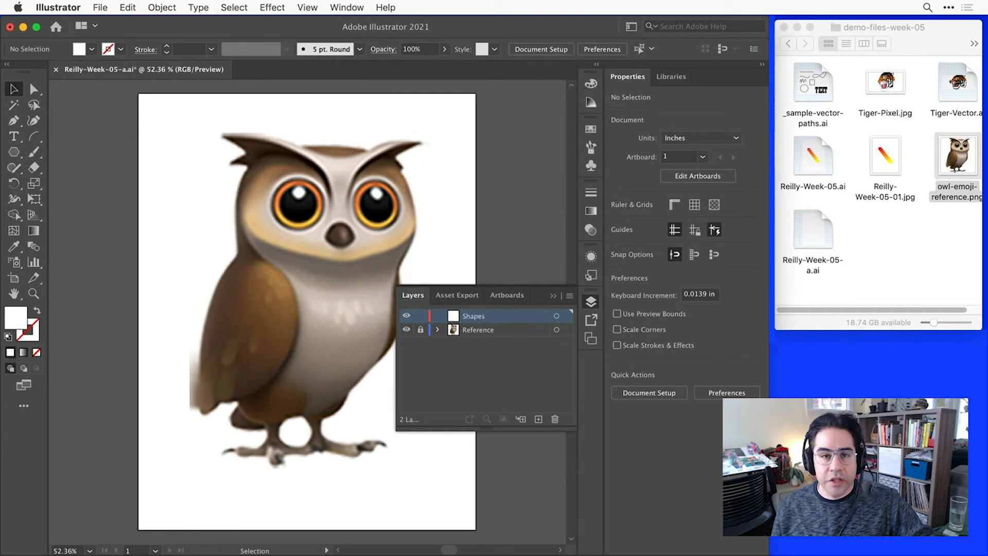
pyautogui.moveTo(480, 341)
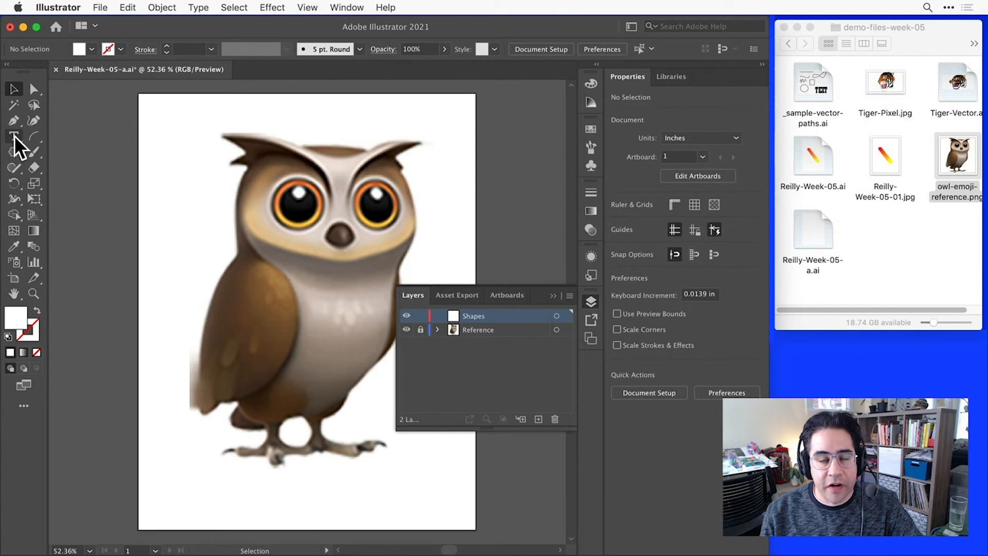
# Step: Pen-trace the owl's outline from the left wing edge along the feet to the right foot
pyautogui.click(14, 121)
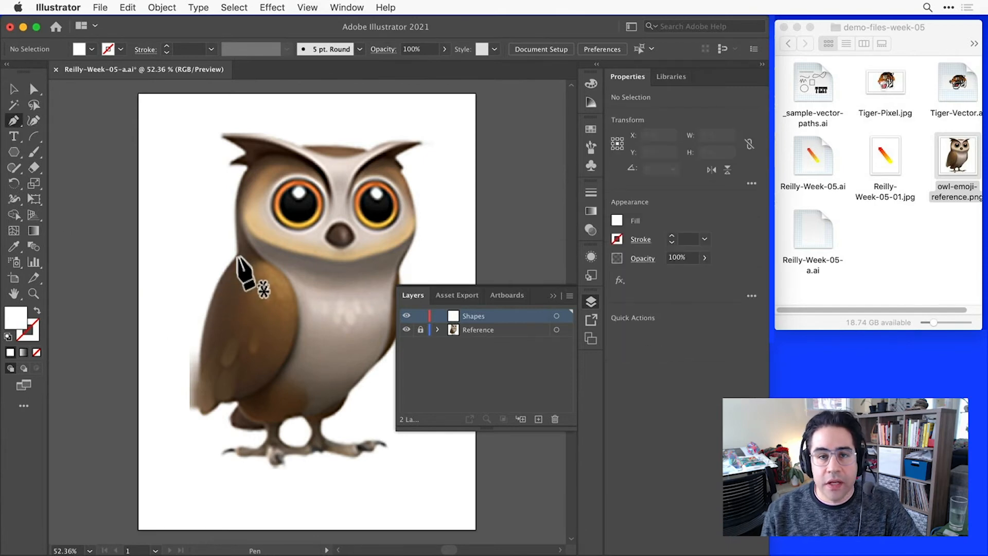
pyautogui.moveTo(245, 270); pyautogui.dragTo(207, 353)
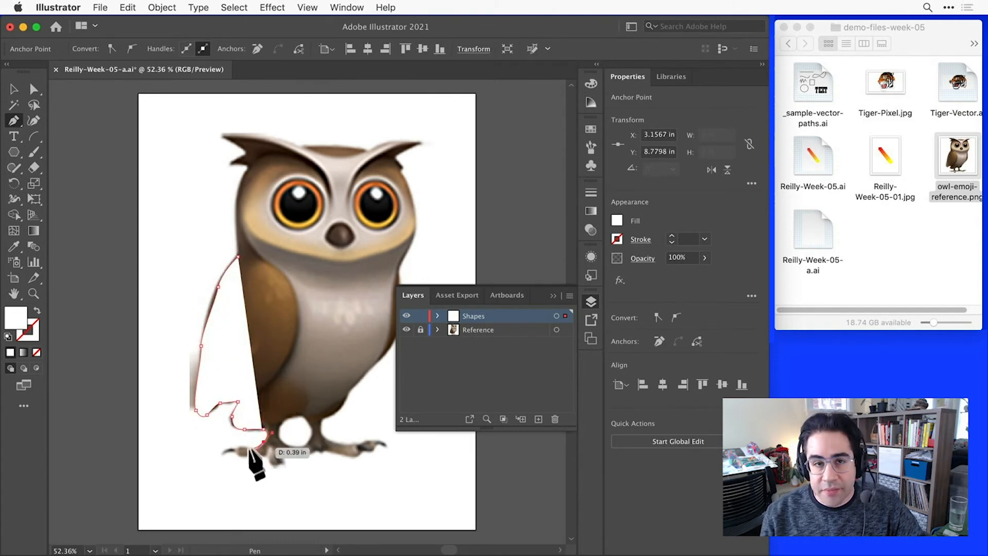
pyautogui.moveTo(249, 430); pyautogui.dragTo(237, 452)
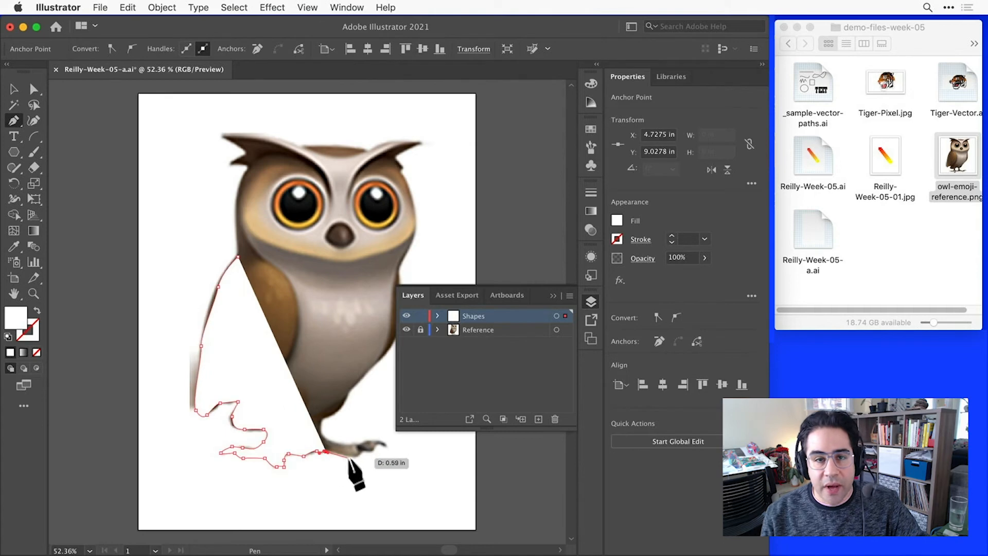
pyautogui.click(378, 449)
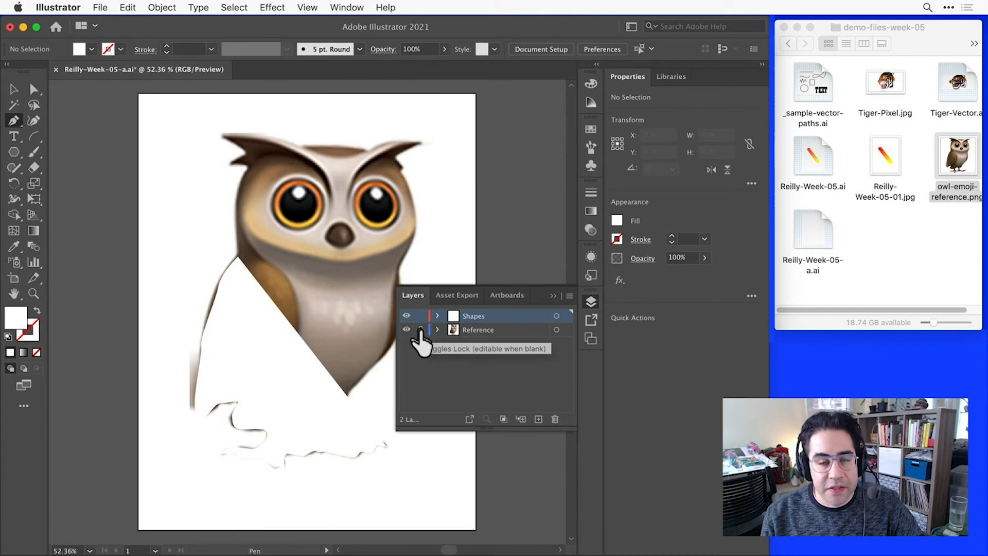
pyautogui.moveTo(564, 356)
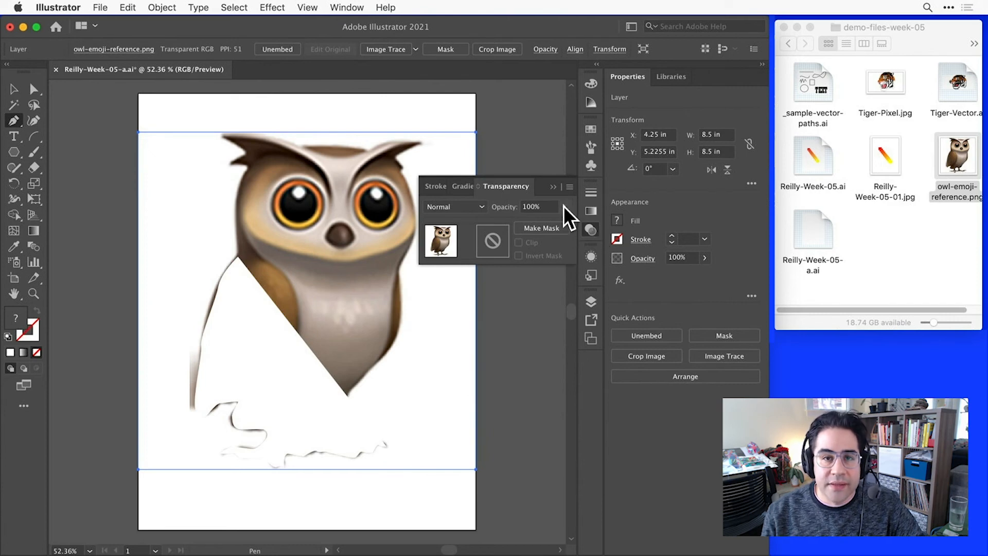
# Step: Set the owl image's opacity to 60% and relock the Reference layer
pyautogui.click(531, 207)
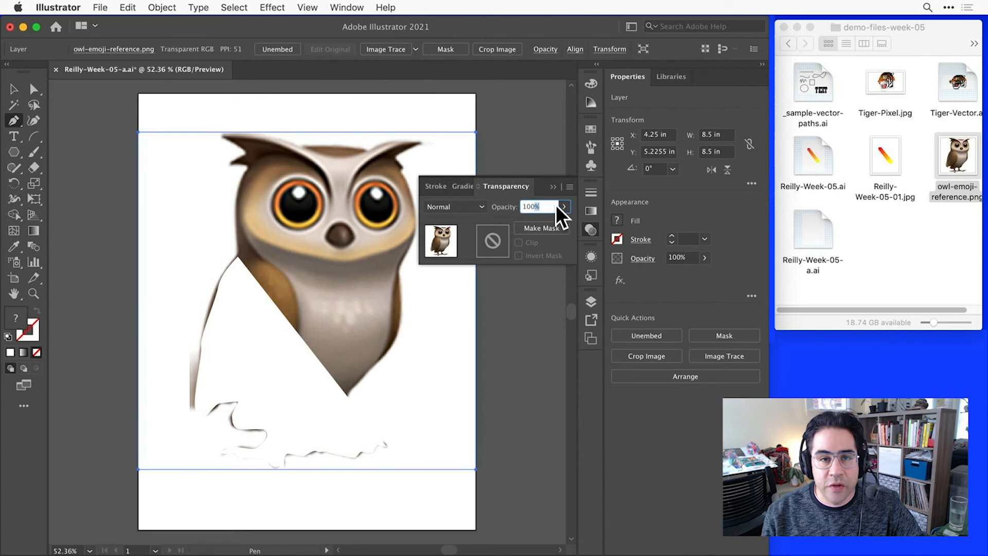
pyautogui.write('60')
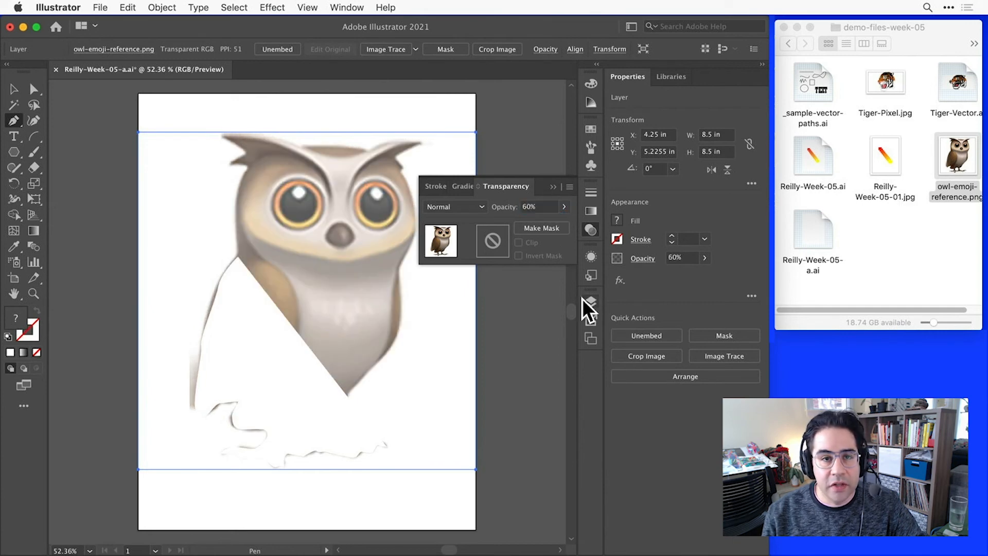
pyautogui.click(590, 300)
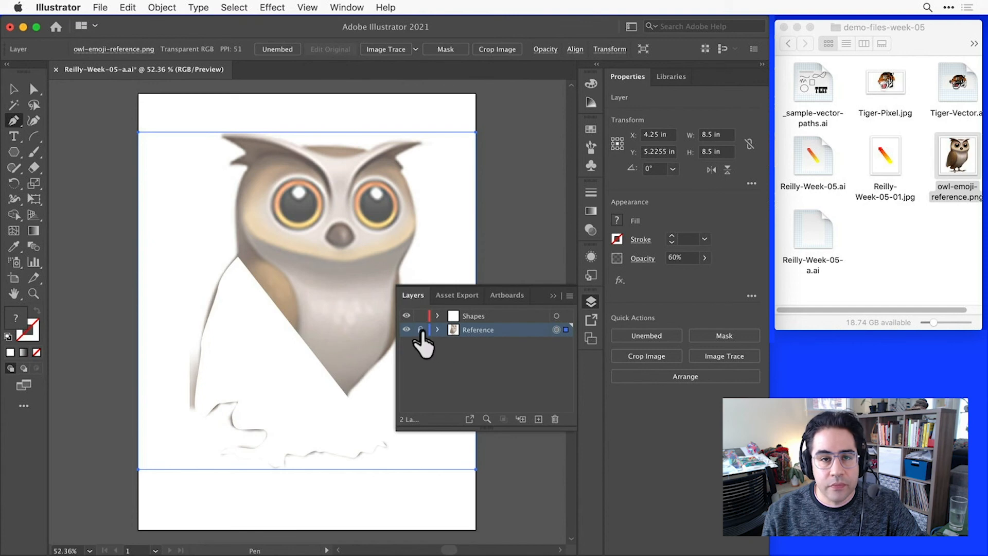
pyautogui.click(420, 329)
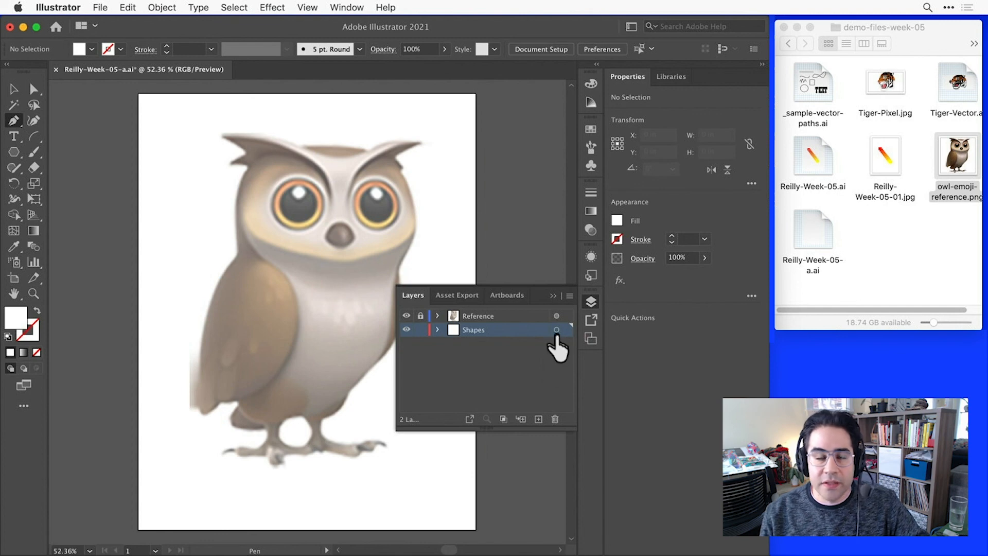
pyautogui.moveTo(557, 330)
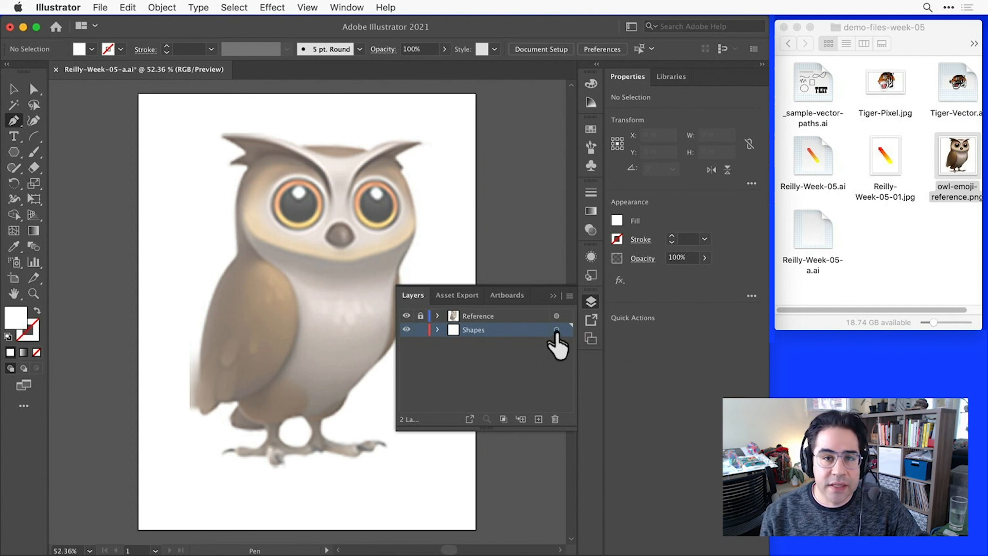
# Step: Select the traced owl outline using the Shapes layer's target circle
pyautogui.click(556, 330)
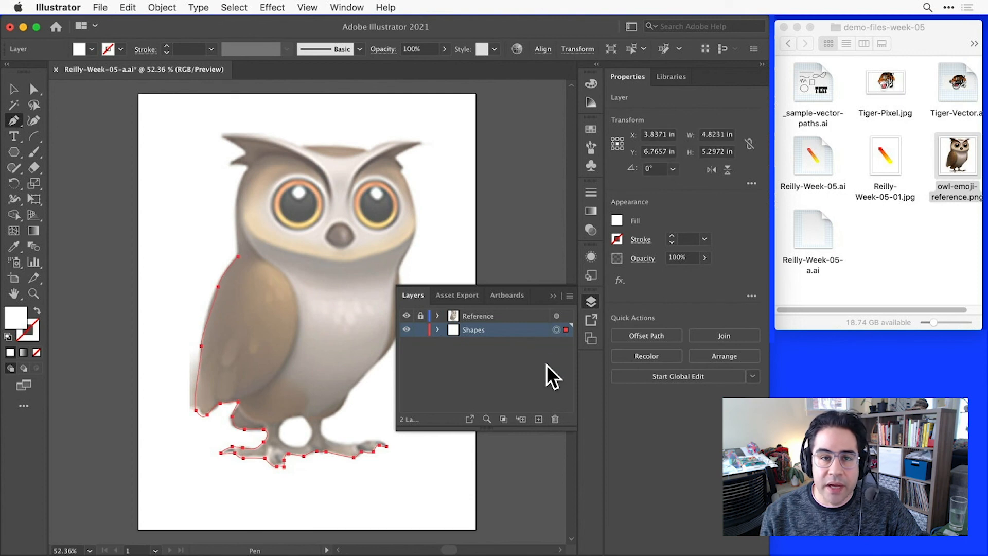